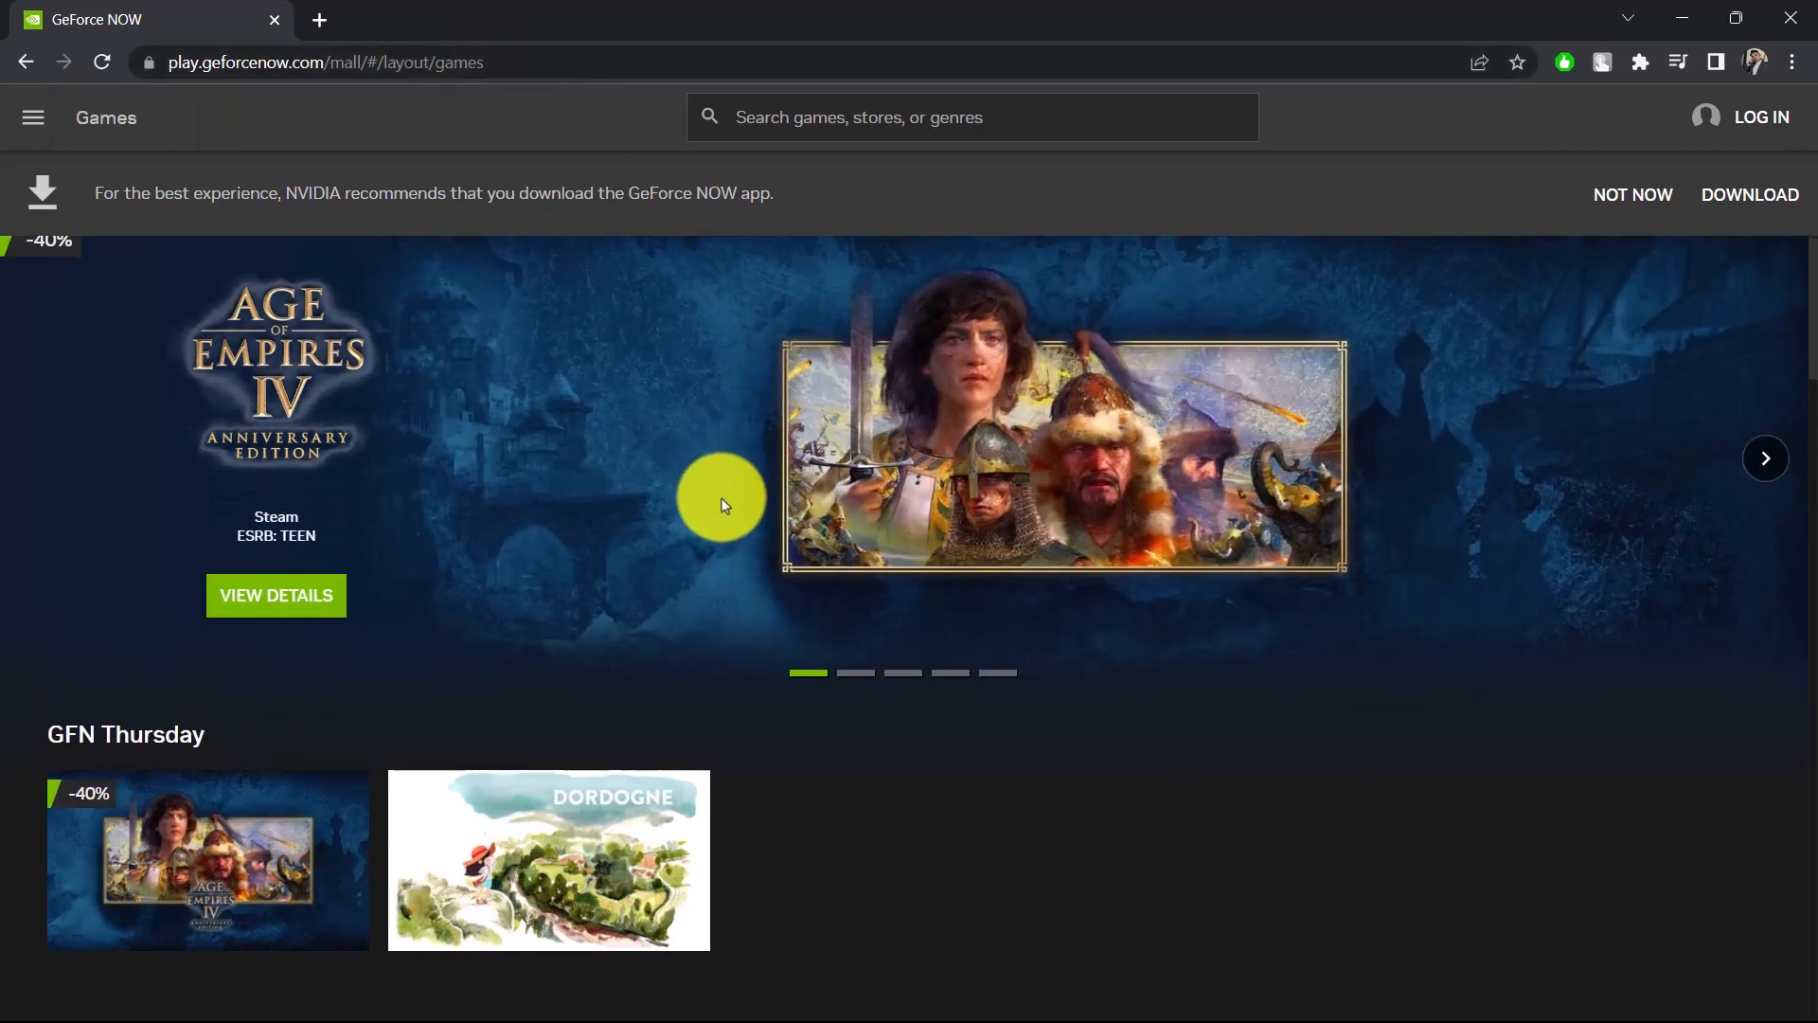
# Scroll the games catalogue down to the Free-to-Play row showing Genshin Impact
pyautogui.scroll(-3)
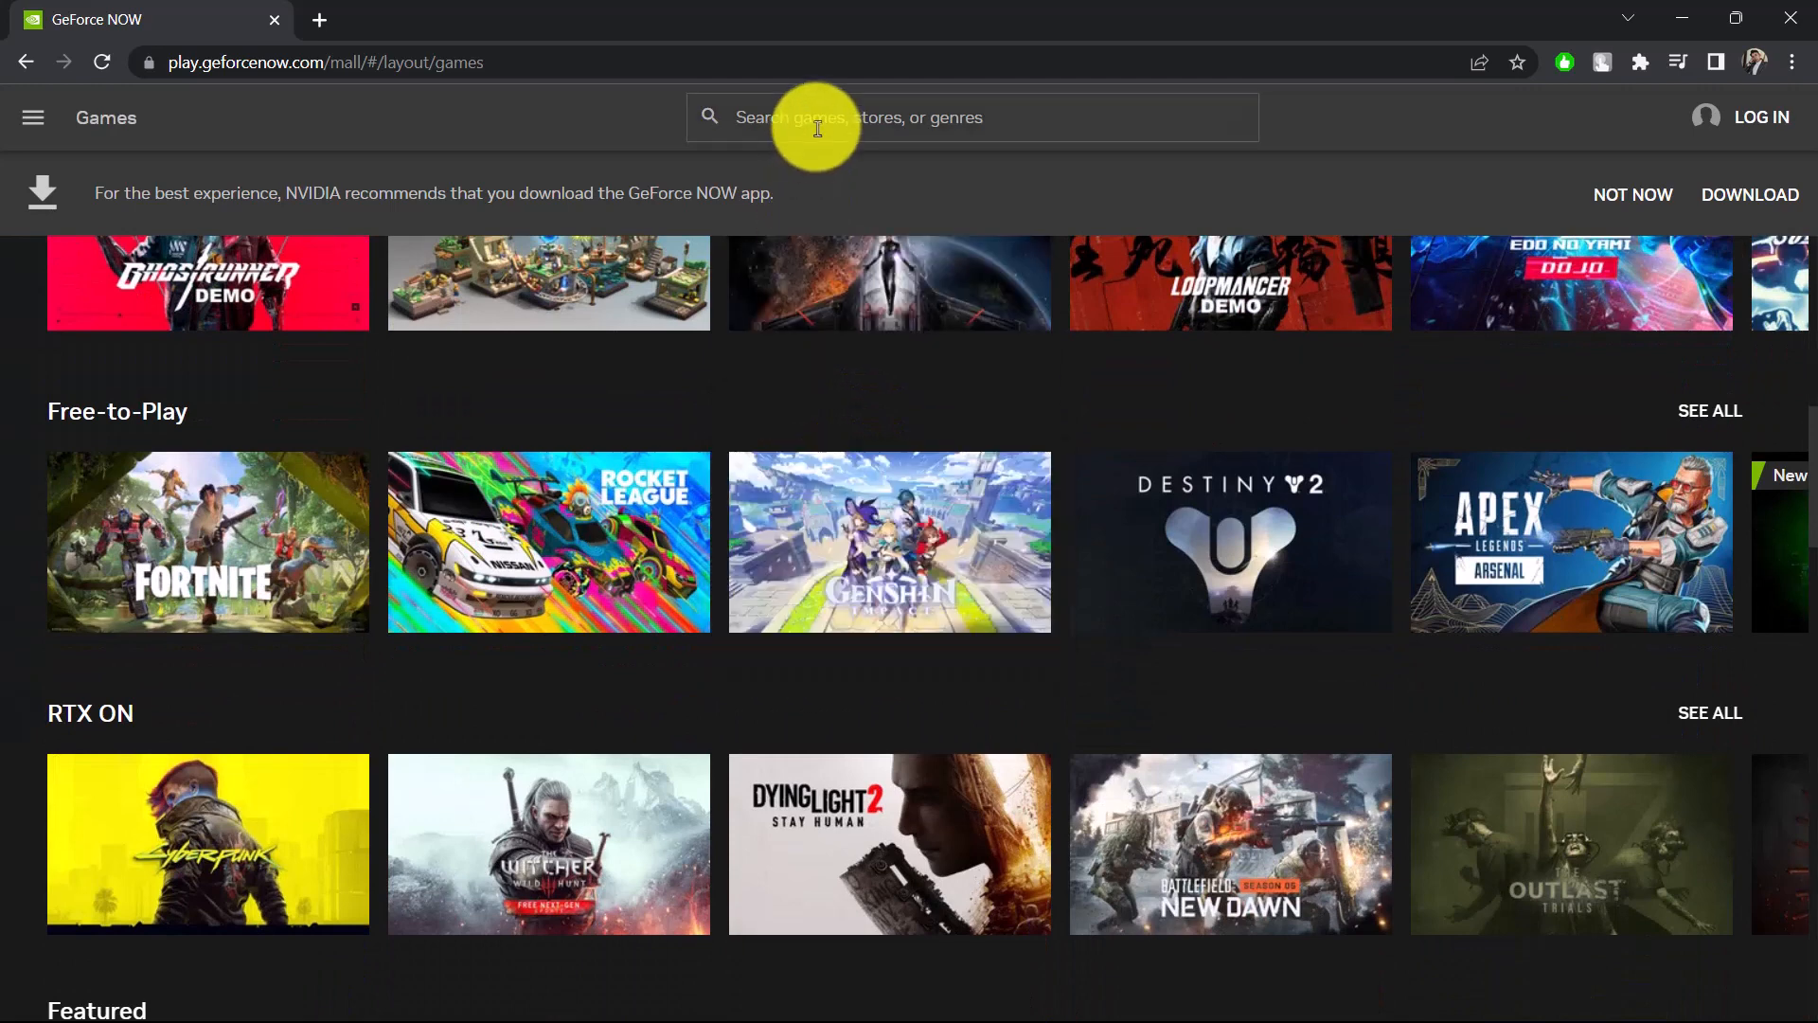
# Search 'genshin', press Play on Genshin Impact, and choose Log in
pyautogui.write('genshin impac')
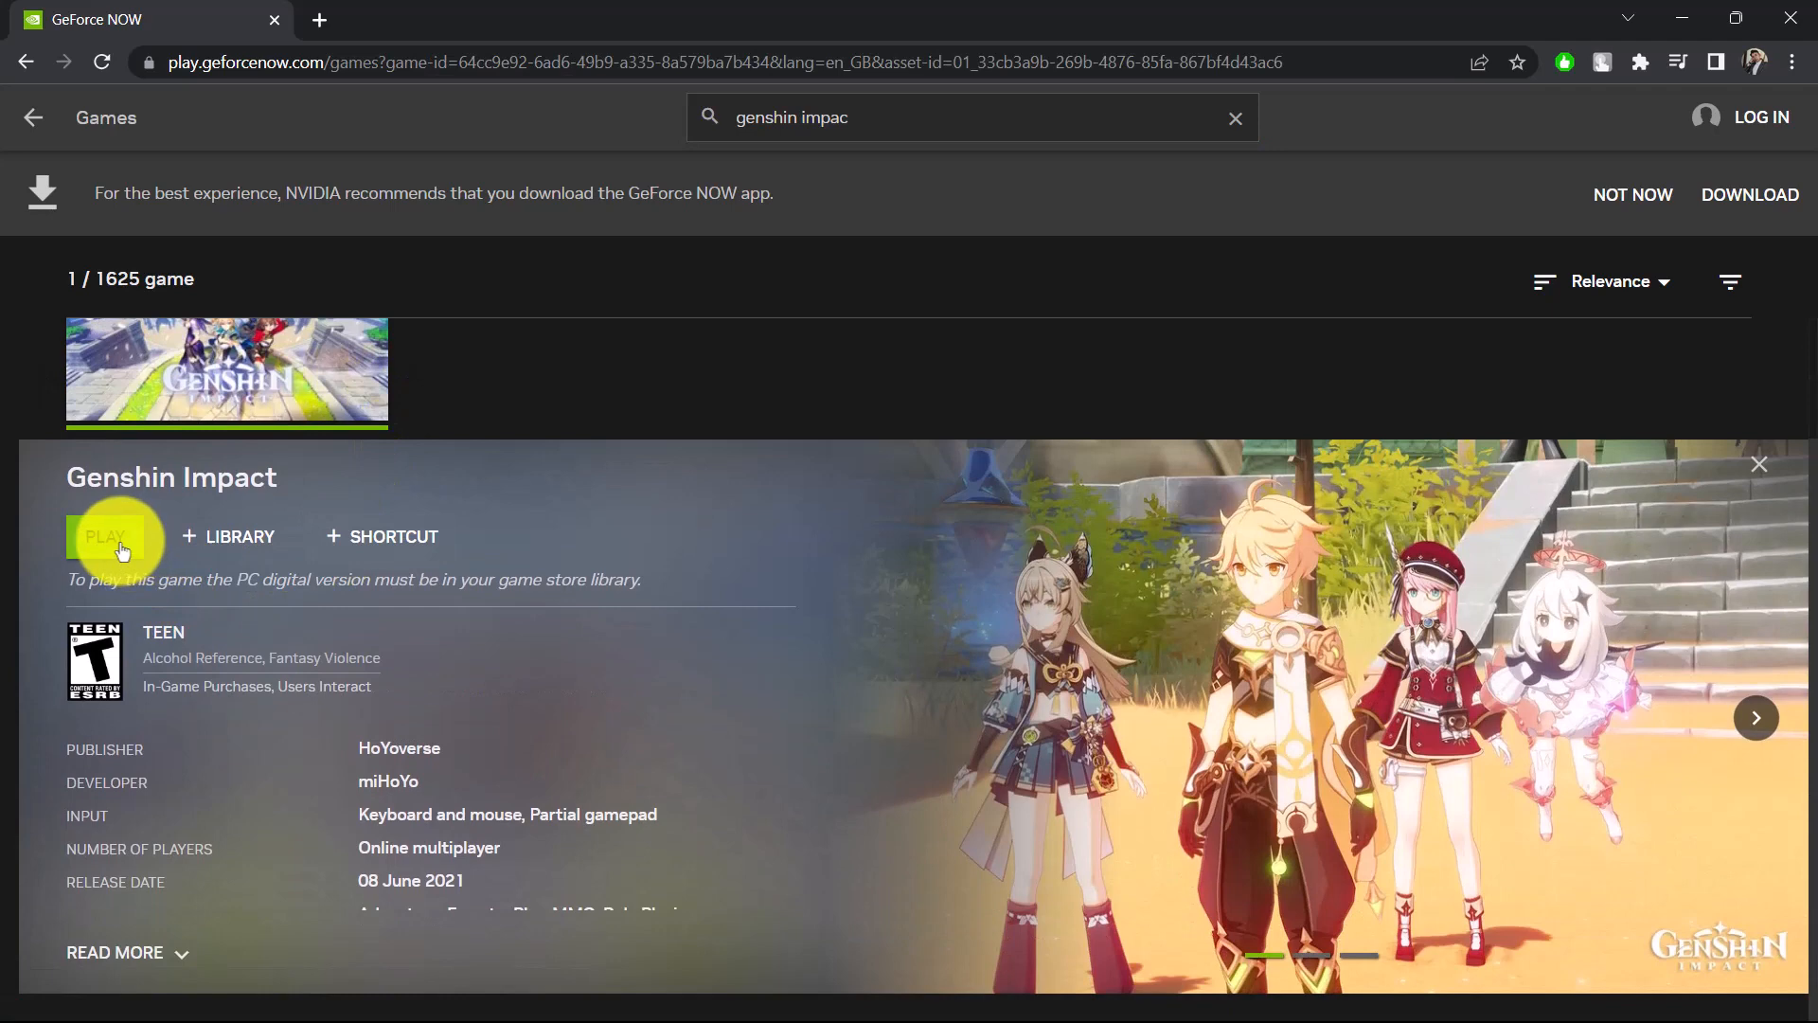
pyautogui.click(105, 536)
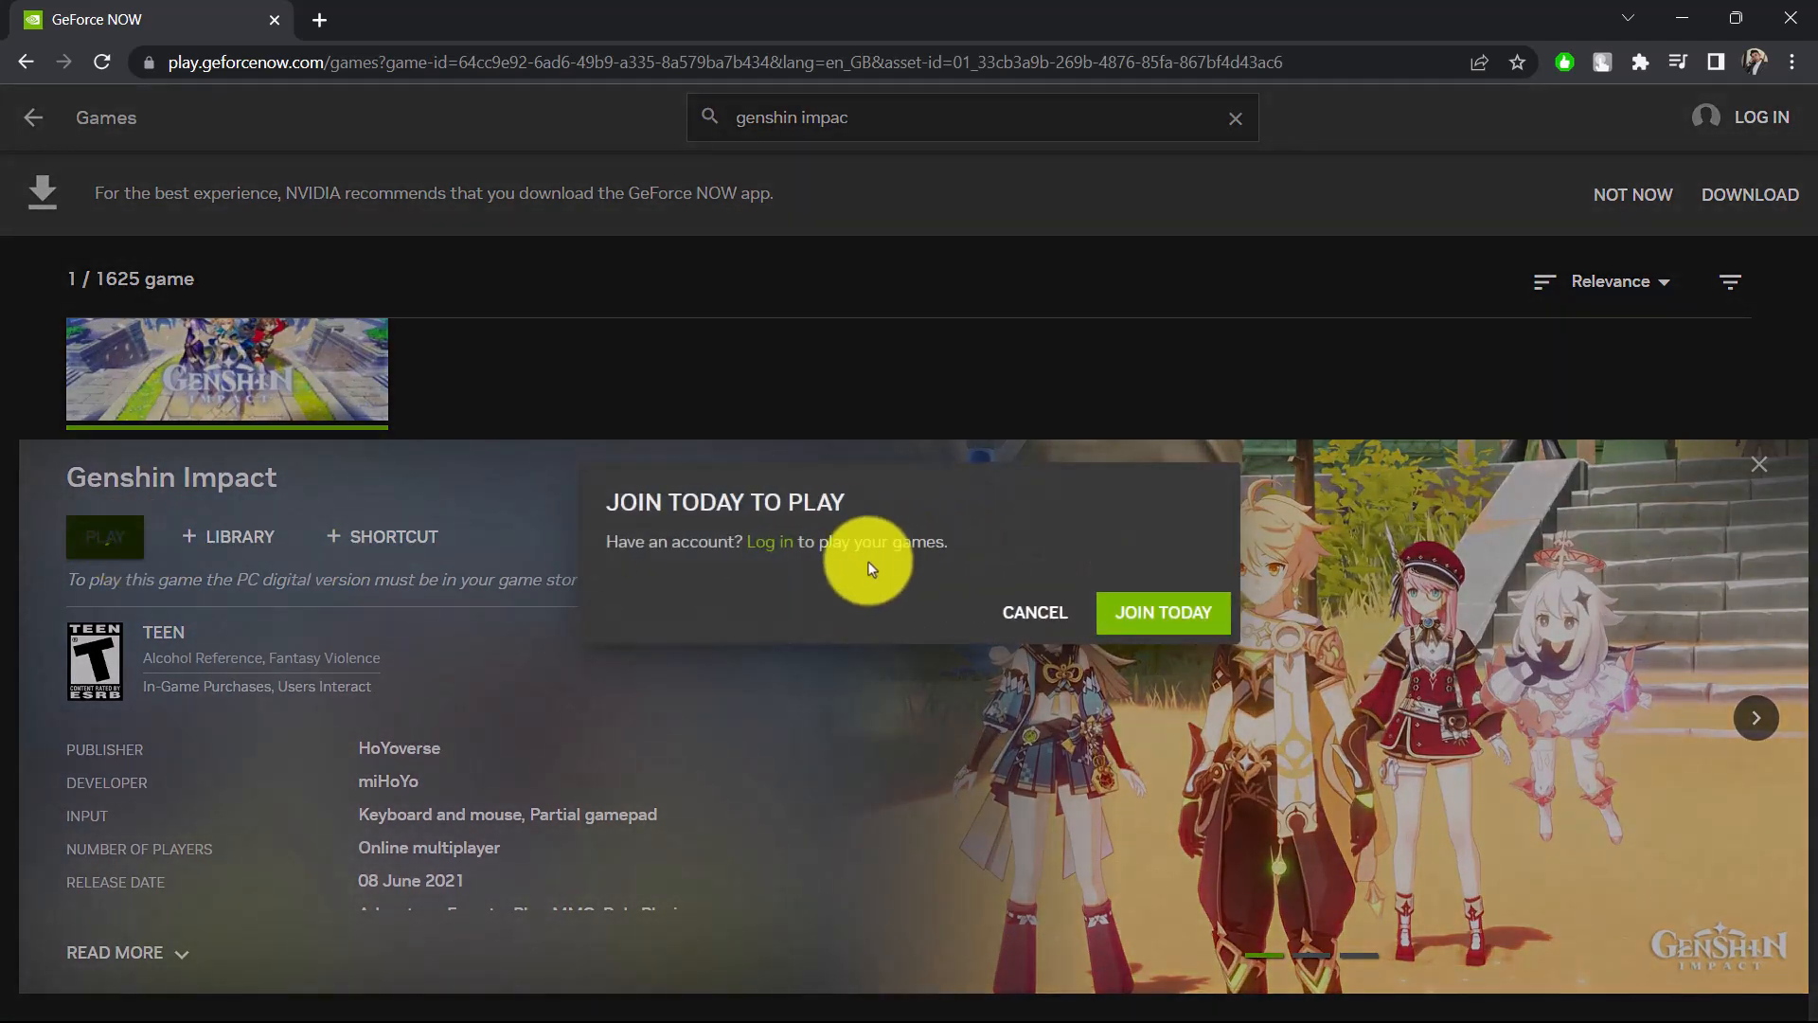
pyautogui.moveTo(1038, 545)
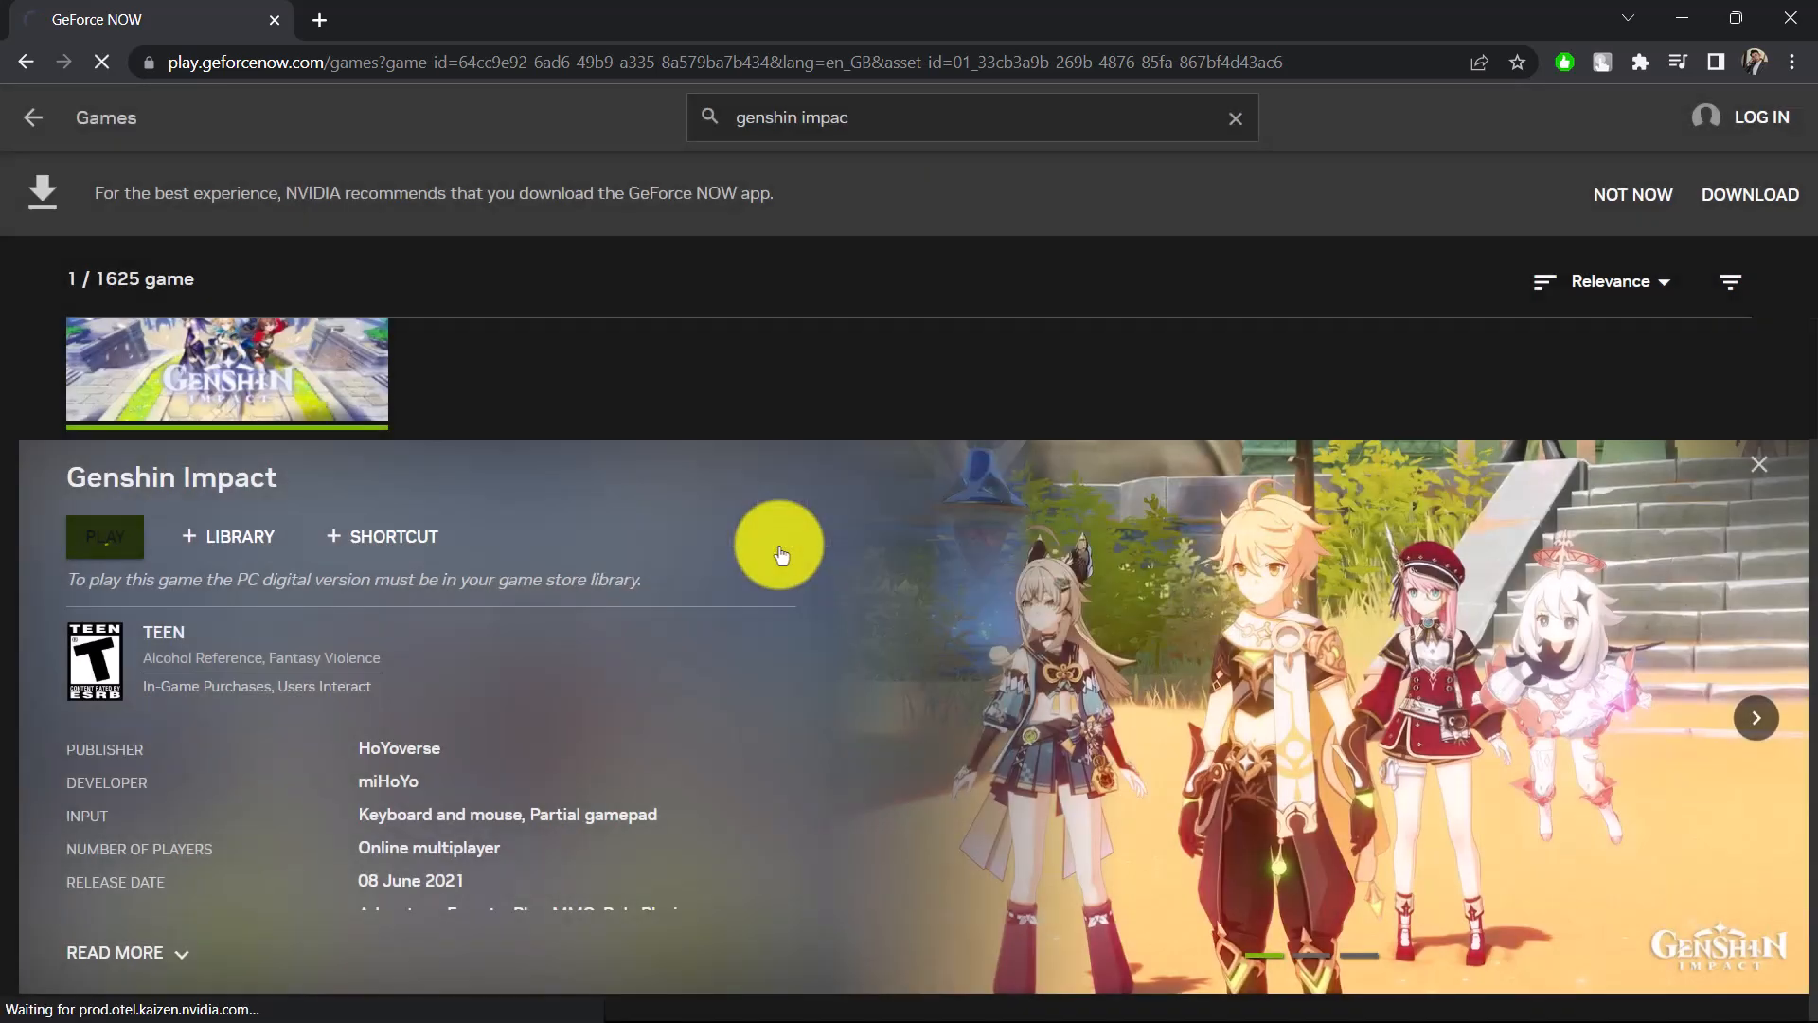
pyautogui.click(1757, 115)
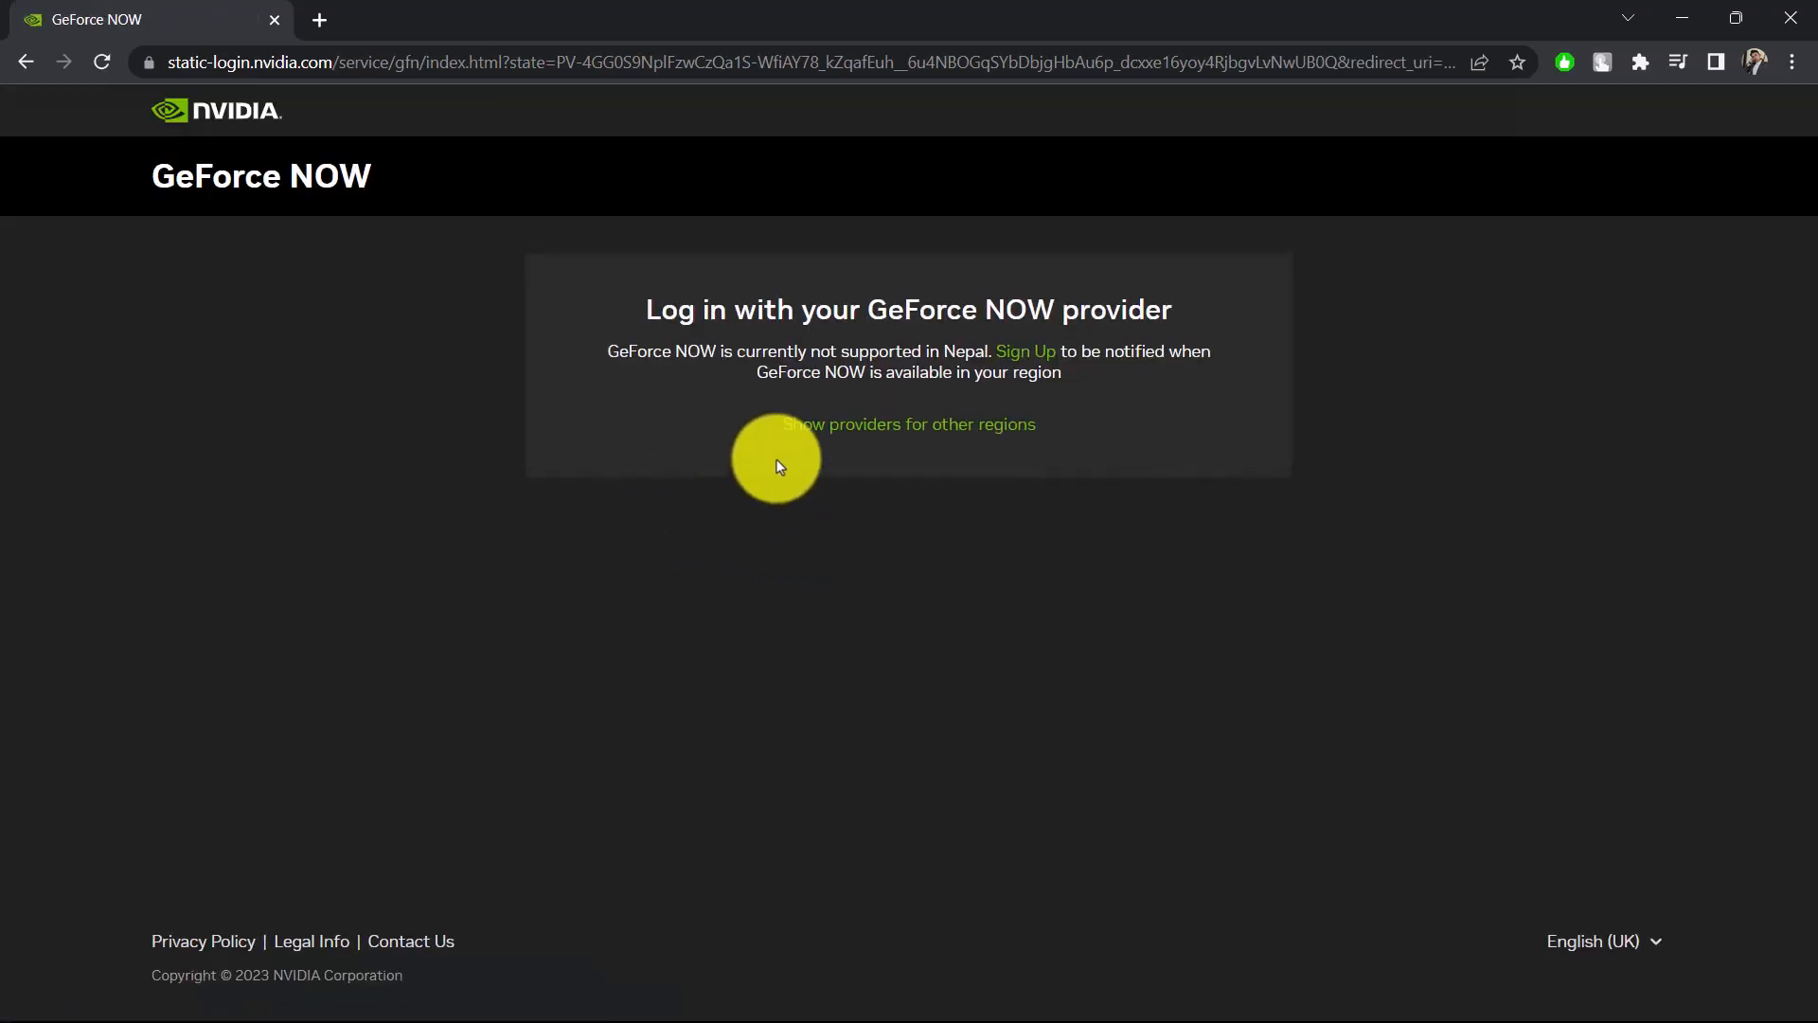
pyautogui.moveTo(1025, 351)
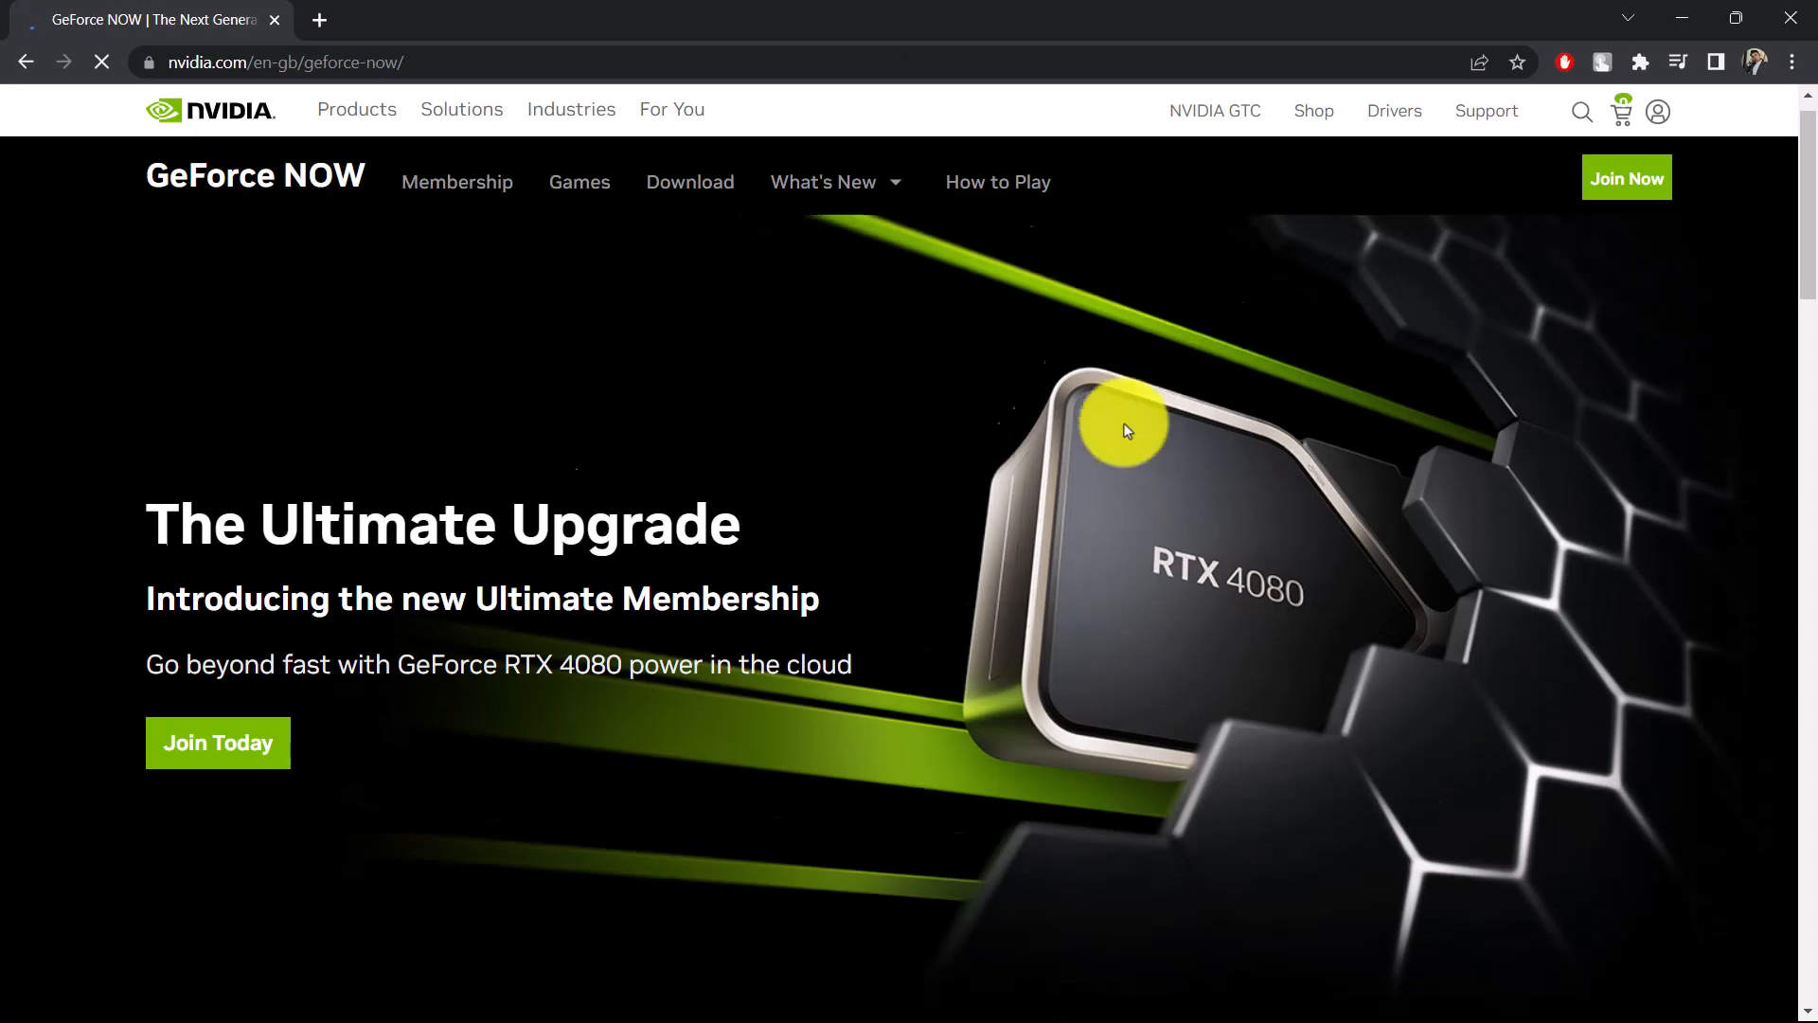
# Scroll the GeForce NOW overview page down to Paid Member Benefits
pyautogui.scroll(-3)
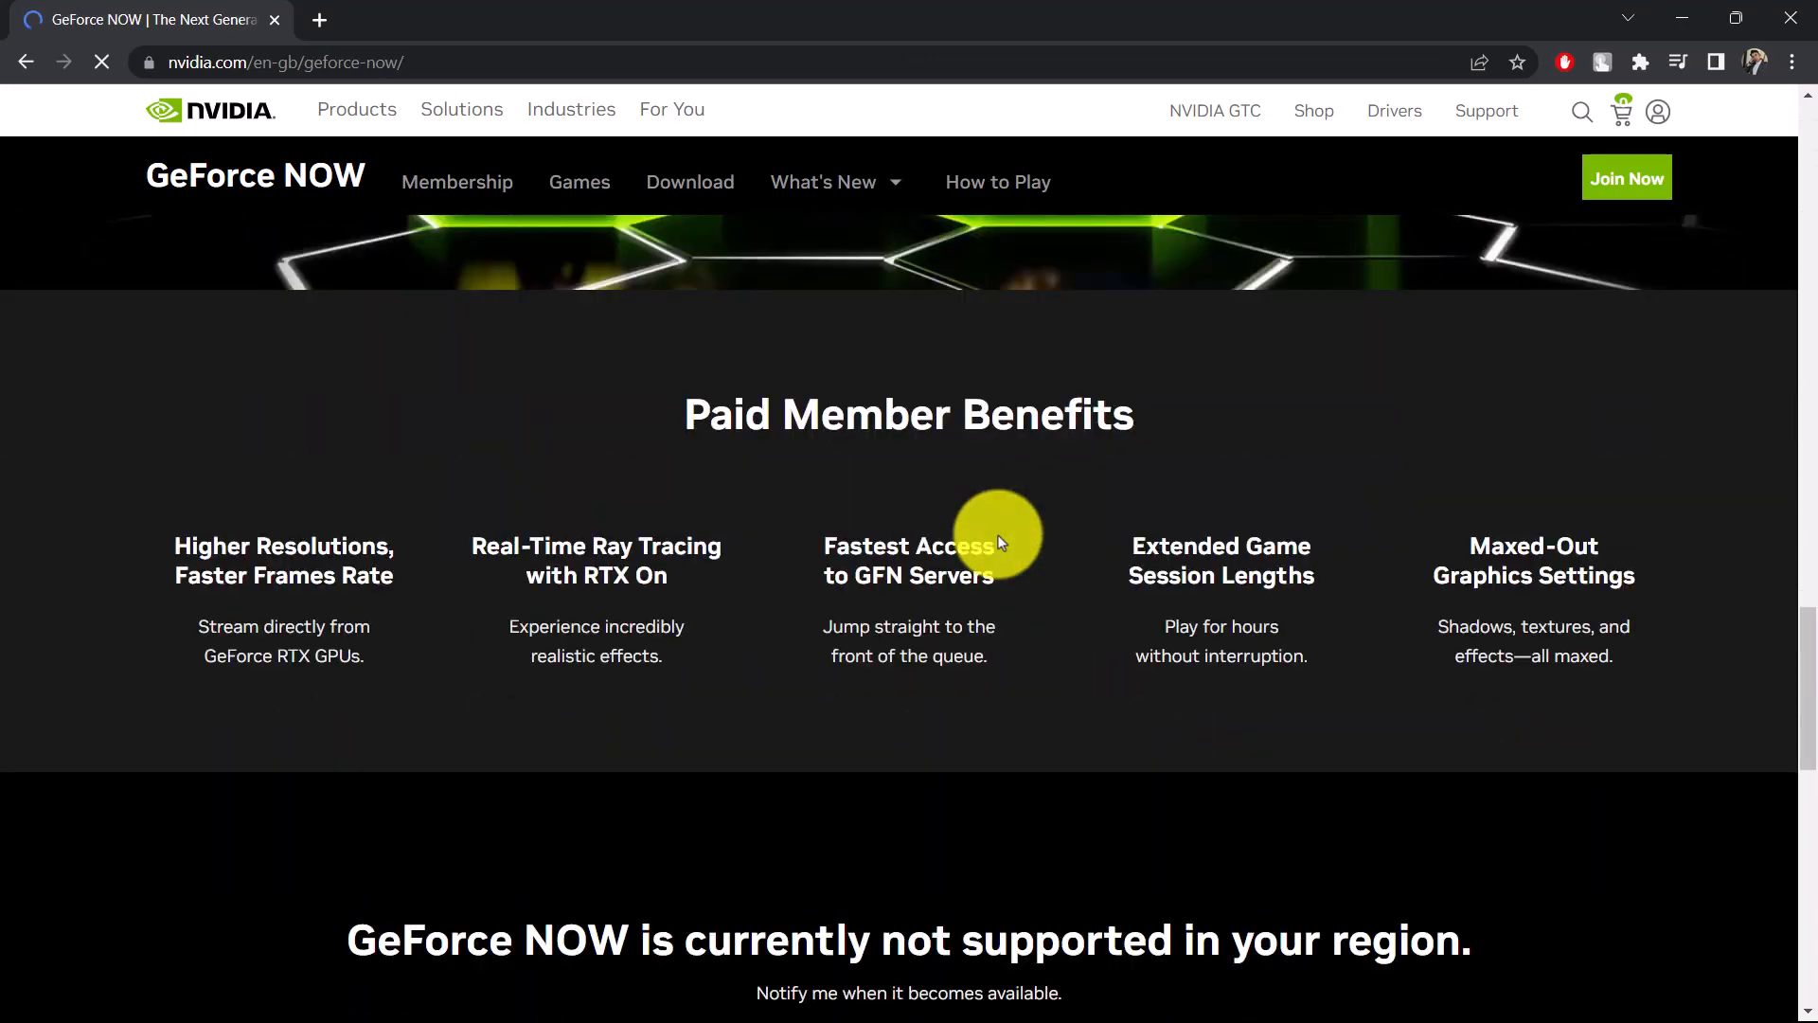